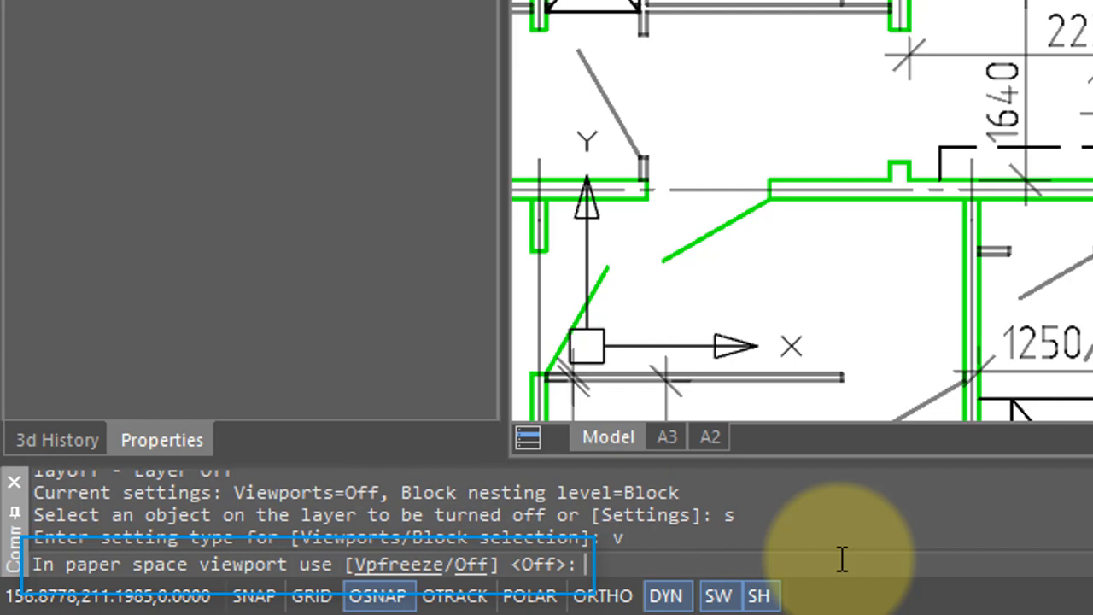
pyautogui.moveTo(601, 478)
pyautogui.write('v')
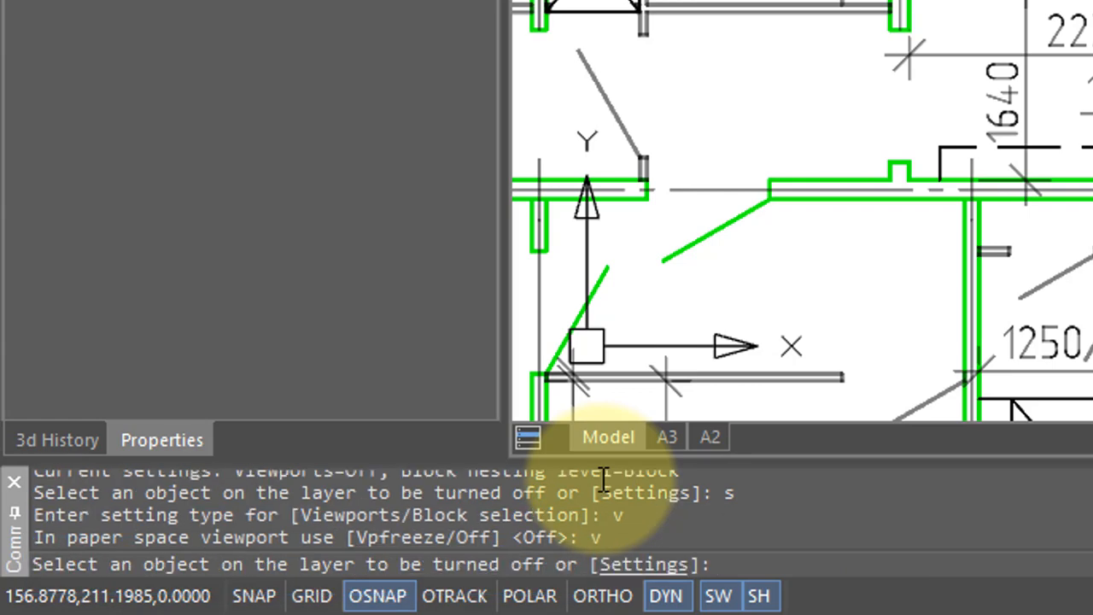
# Confirm Vpfreeze for viewports, then check the A3 layout and return to model space.
pyautogui.press('Return')
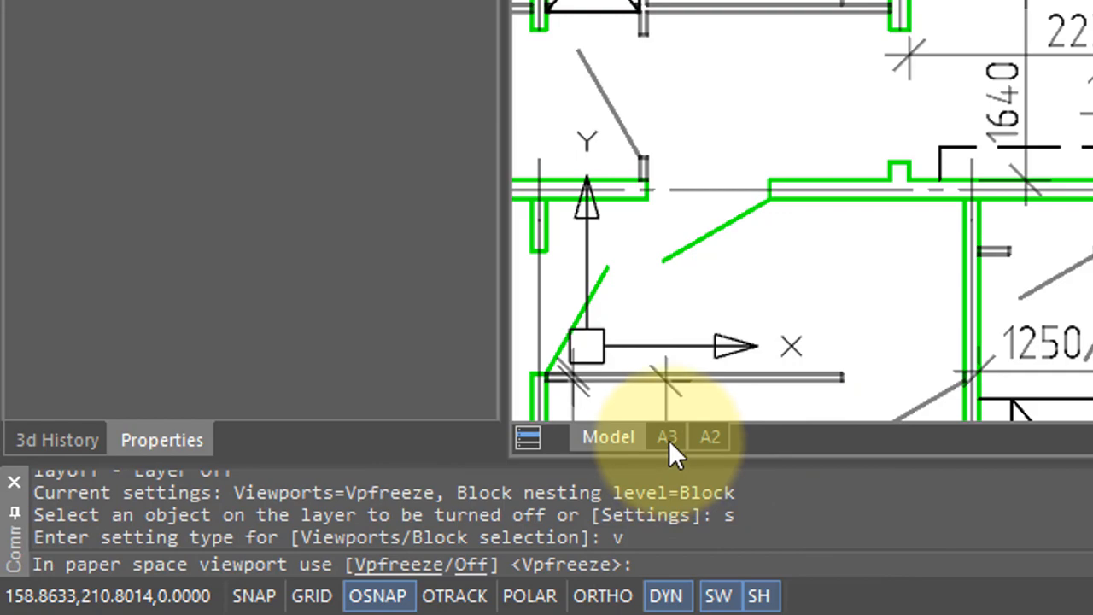
pyautogui.click(666, 437)
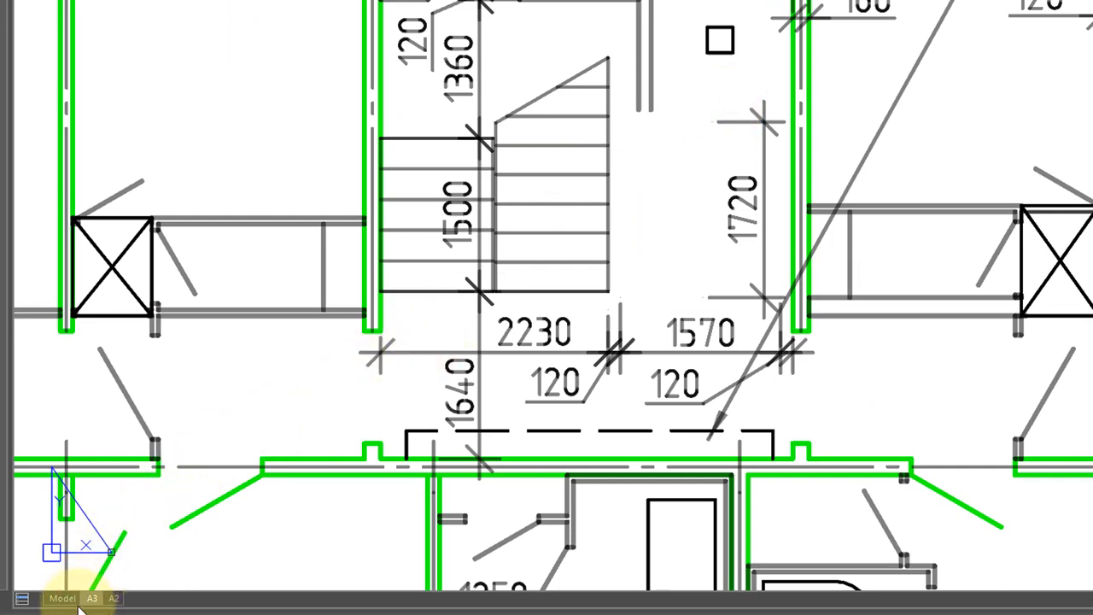
pyautogui.click(113, 598)
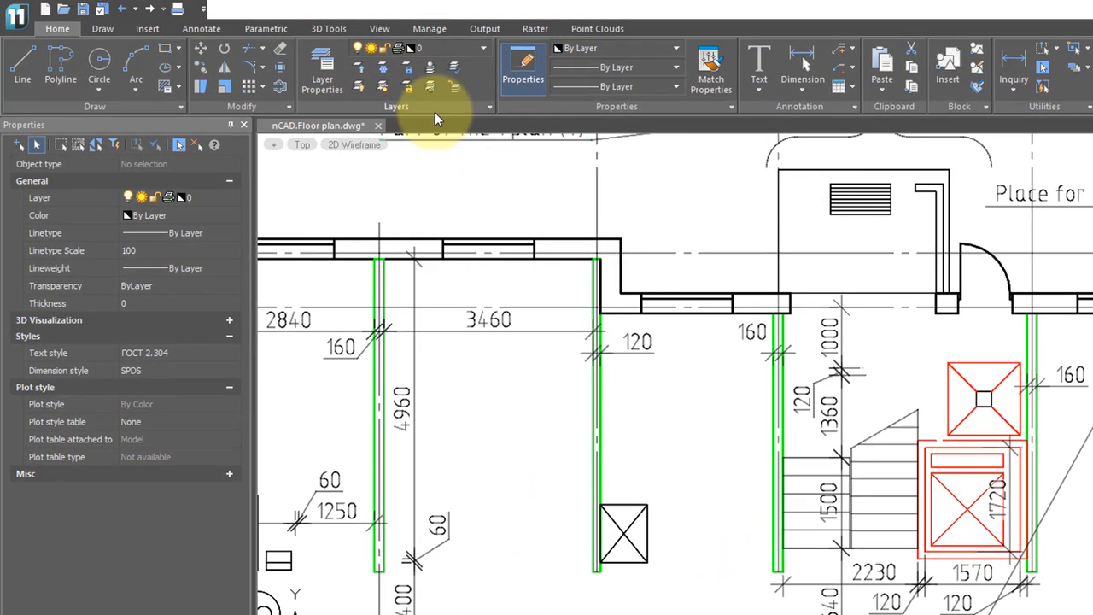
pyautogui.moveTo(359, 89)
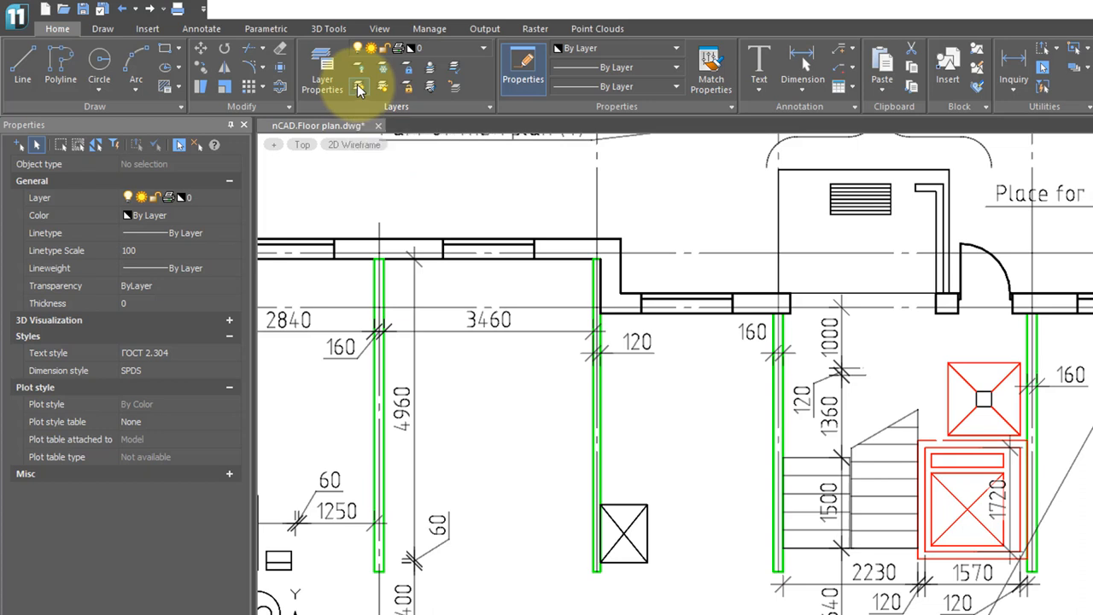
# Thaw all layers so doors, stairs and elevator symbols reappear.
pyautogui.click(359, 86)
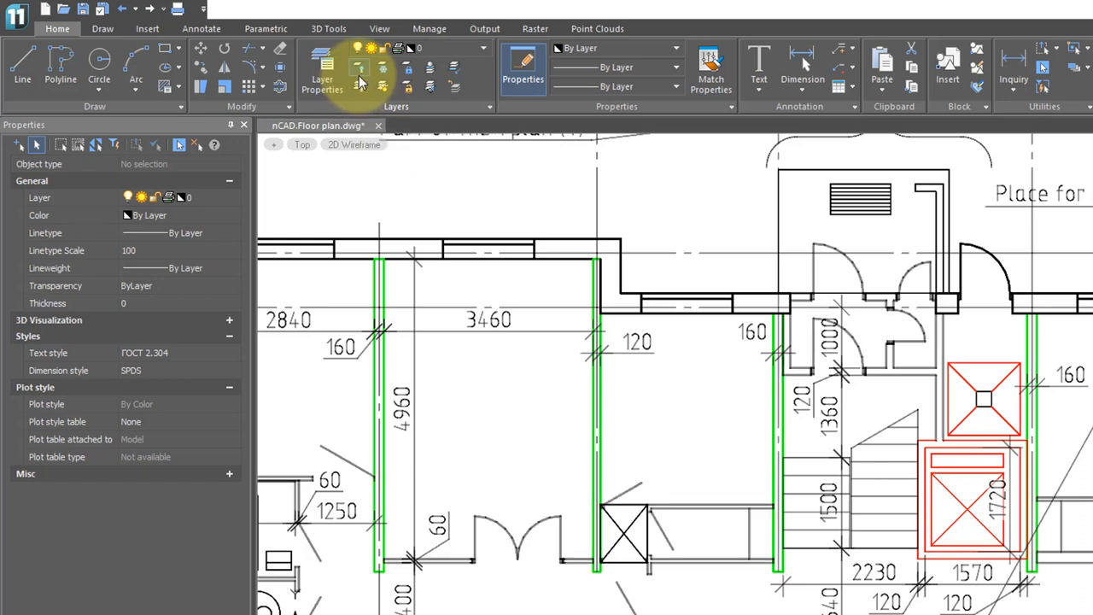
pyautogui.moveTo(358, 67)
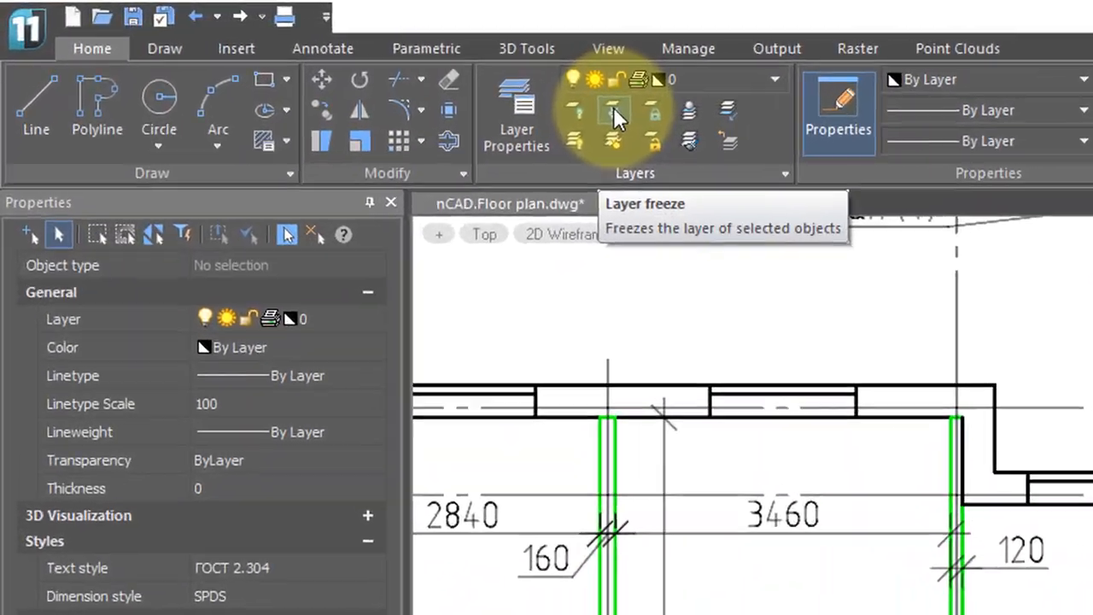
pyautogui.moveTo(701, 158)
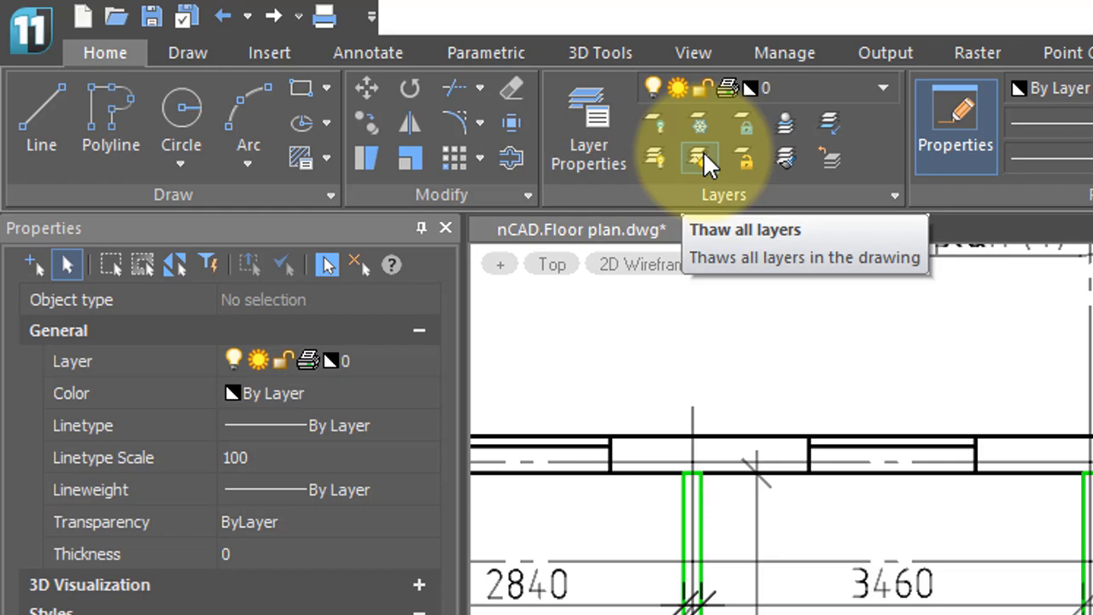
pyautogui.click(700, 157)
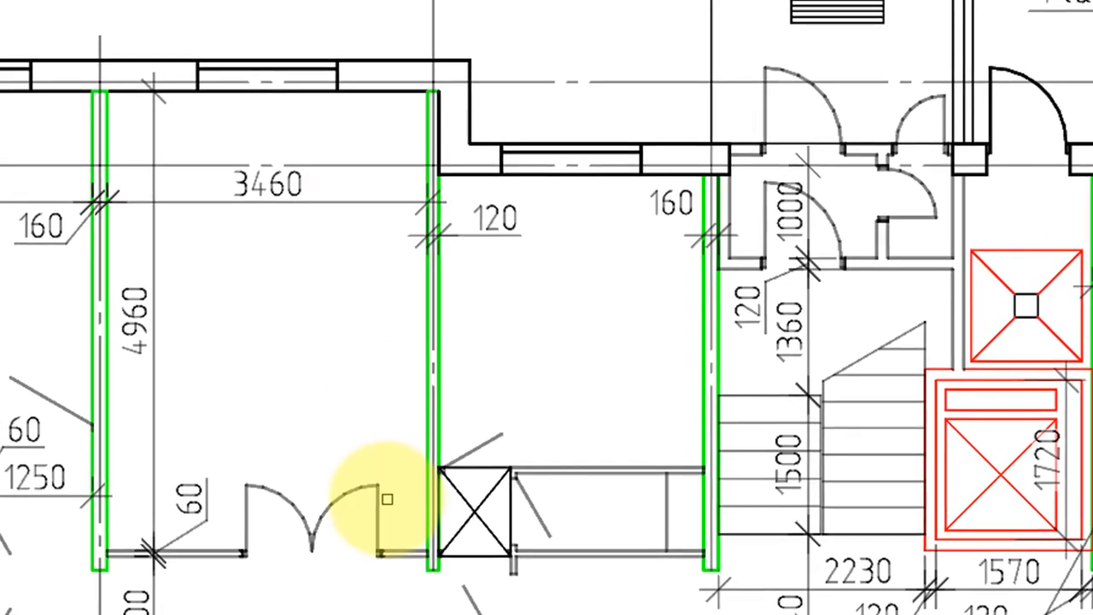
pyautogui.moveTo(379, 481)
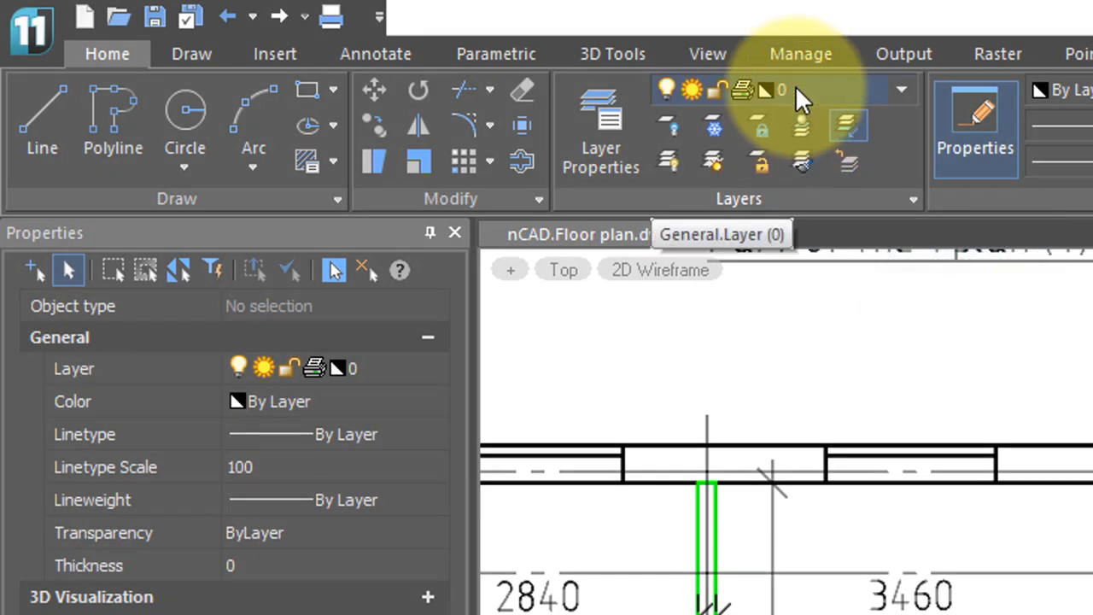
pyautogui.moveTo(803, 129)
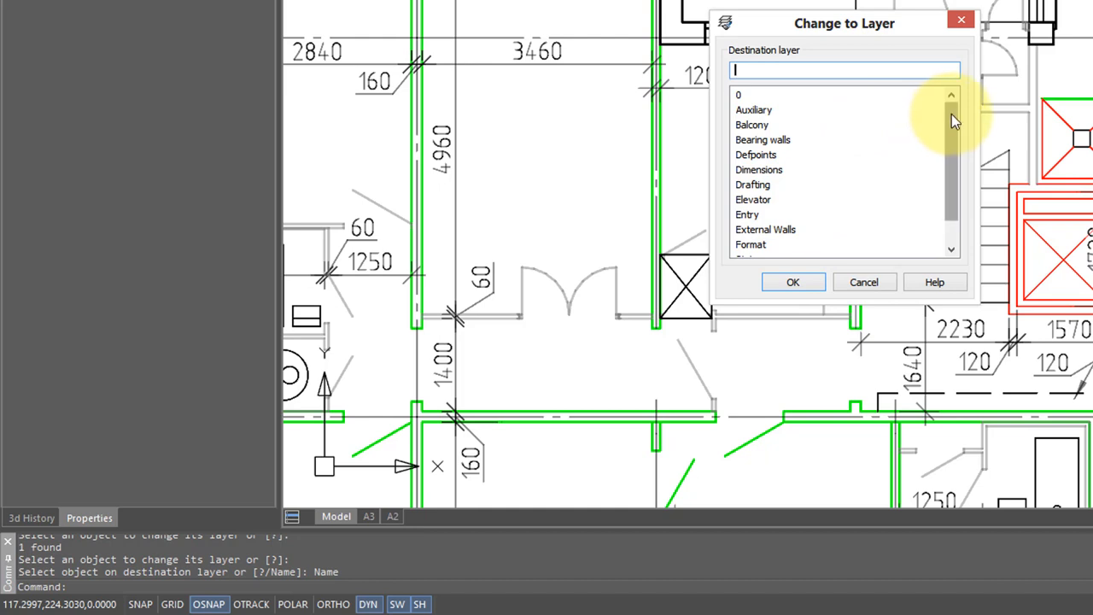
# Choose Elevator as the destination layer for the picked object.
pyautogui.scroll(-3)
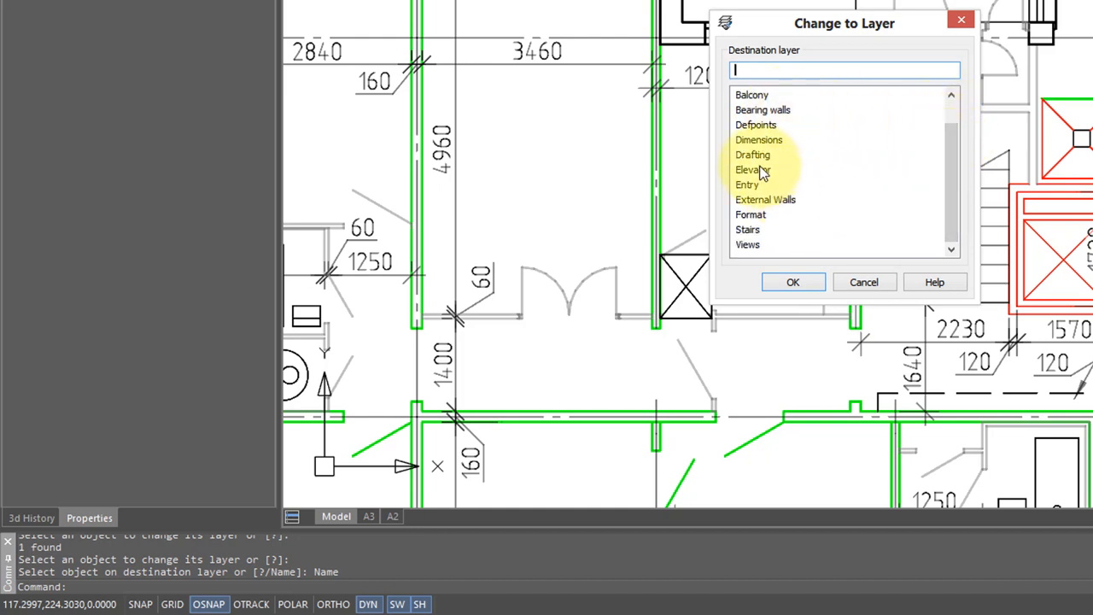
pyautogui.click(792, 282)
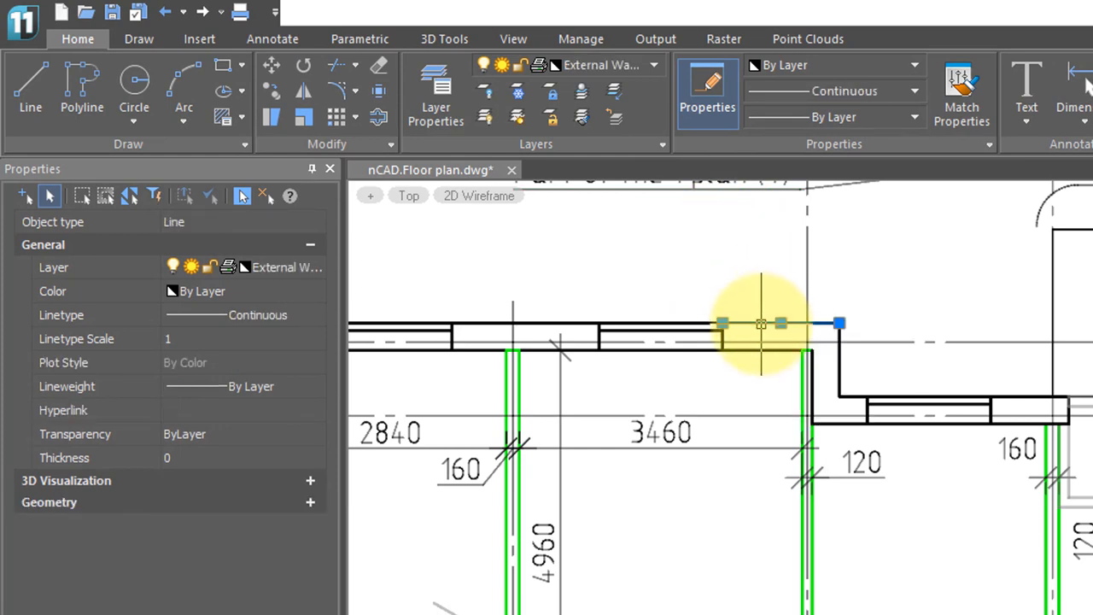
# Isolate the selected external wall's layer, hiding all others.
pyautogui.press('Escape')
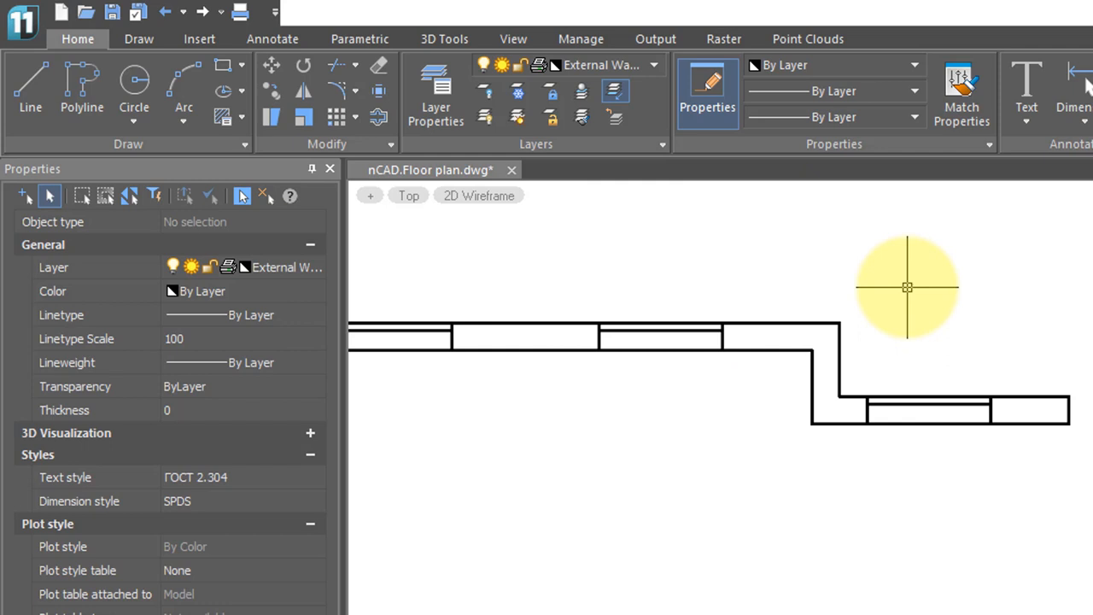
pyautogui.moveTo(806, 239)
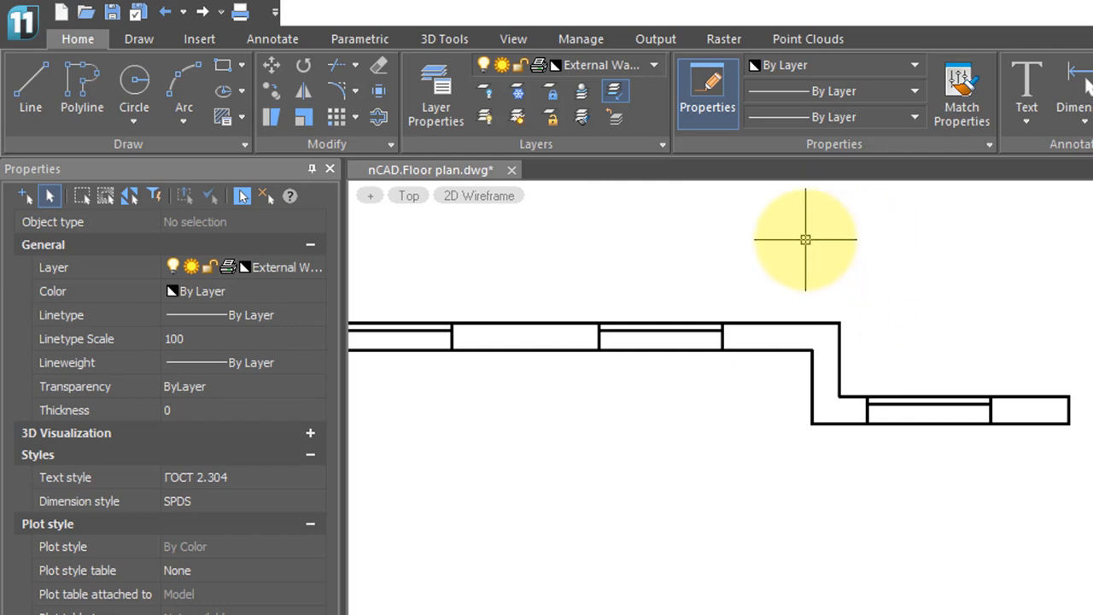
pyautogui.moveTo(628, 157)
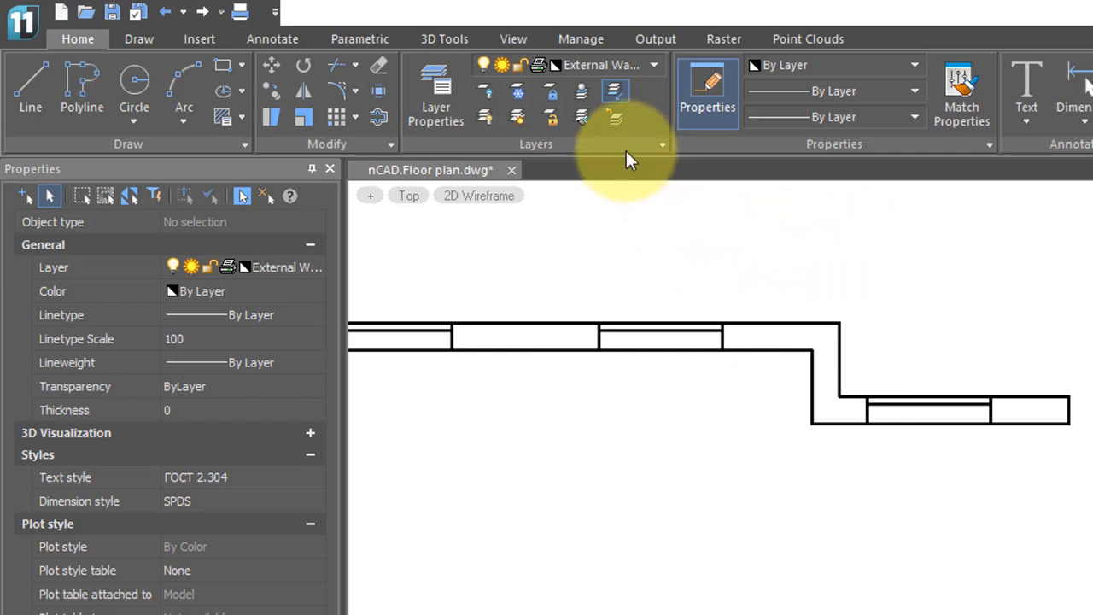
pyautogui.moveTo(615, 120)
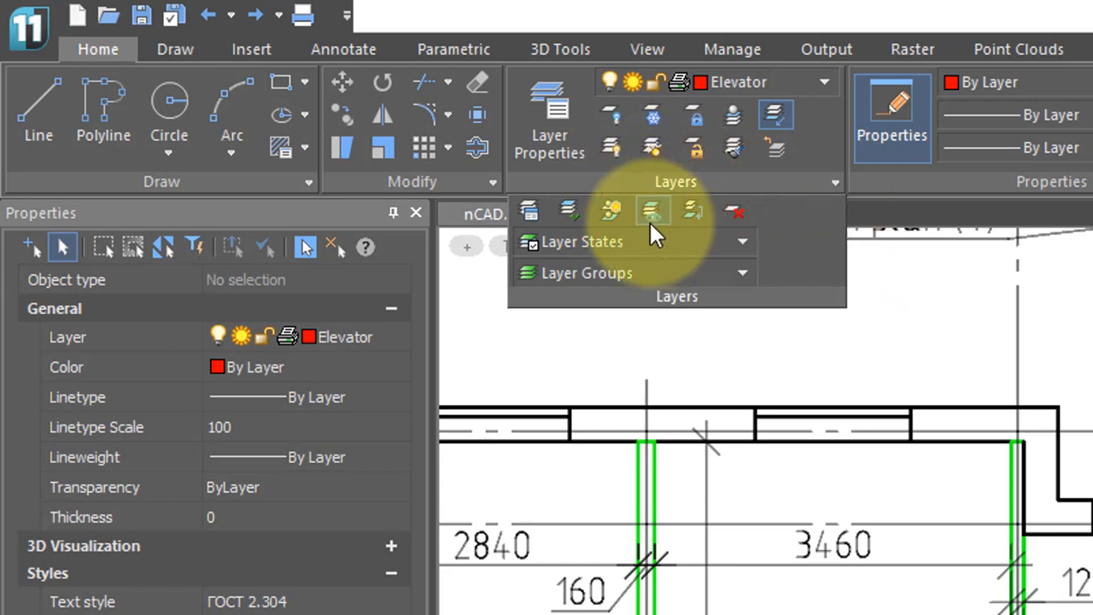
pyautogui.moveTo(570, 212)
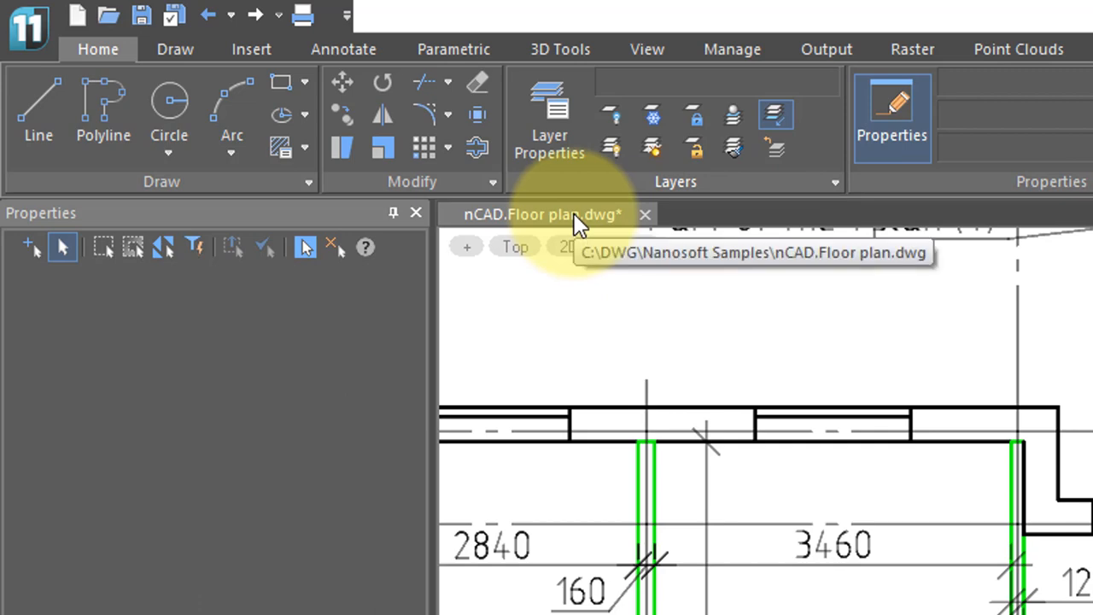
pyautogui.moveTo(1016, 303)
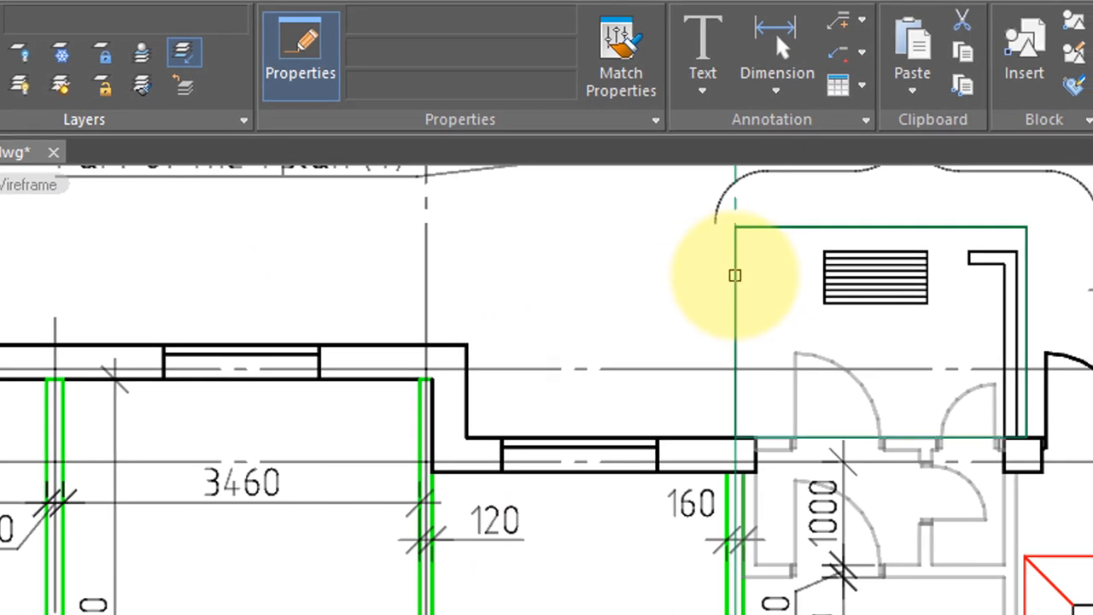
# Select the rectangle around the vent grille on the Elevator layer.
pyautogui.click(760, 225)
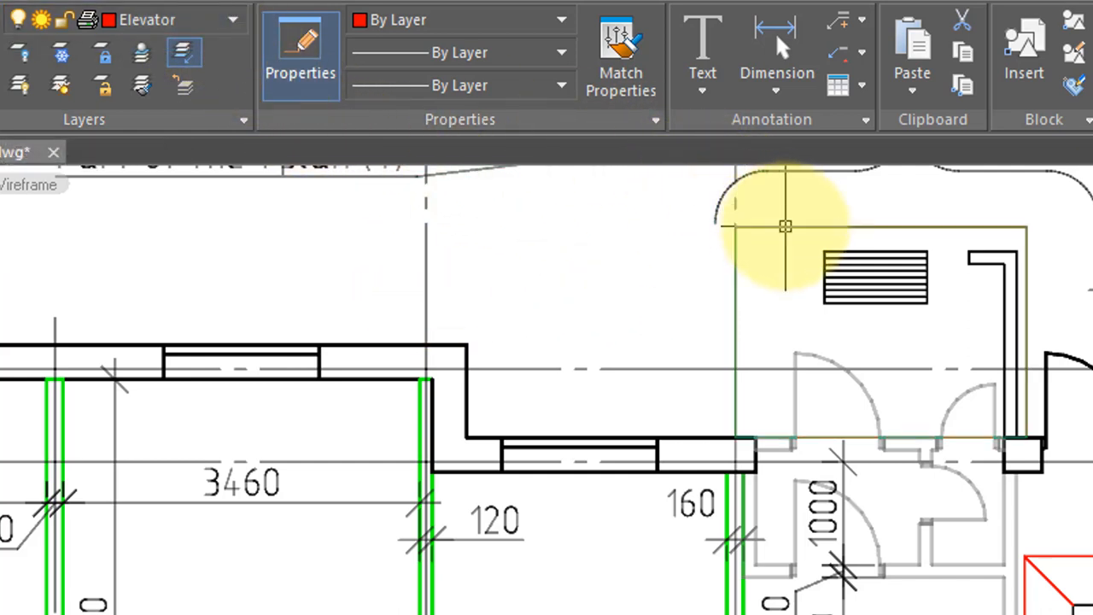
pyautogui.click(784, 226)
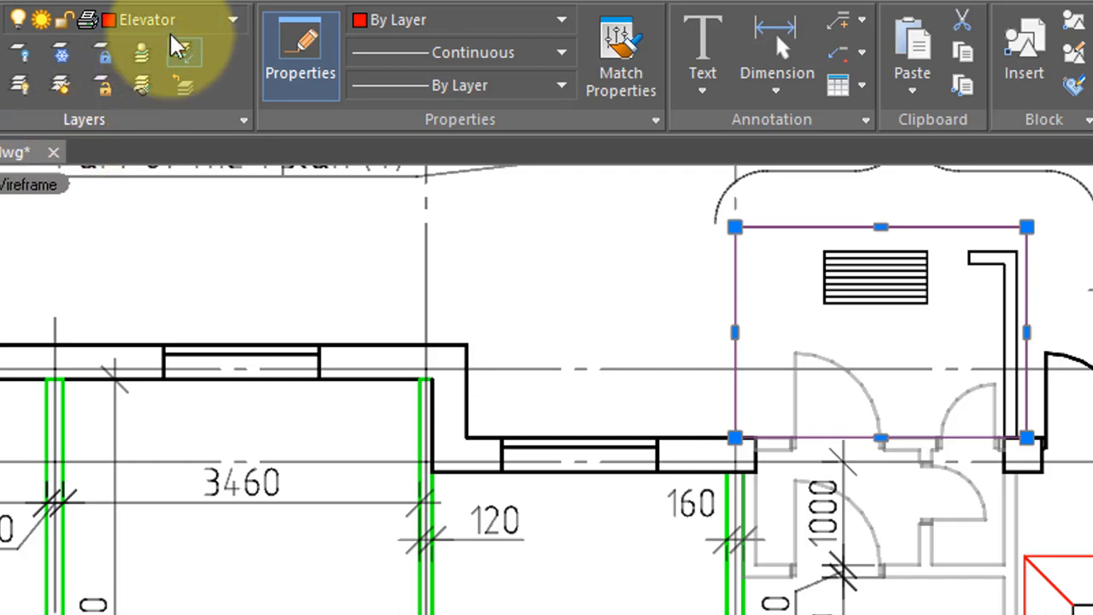
pyautogui.moveTo(171, 34)
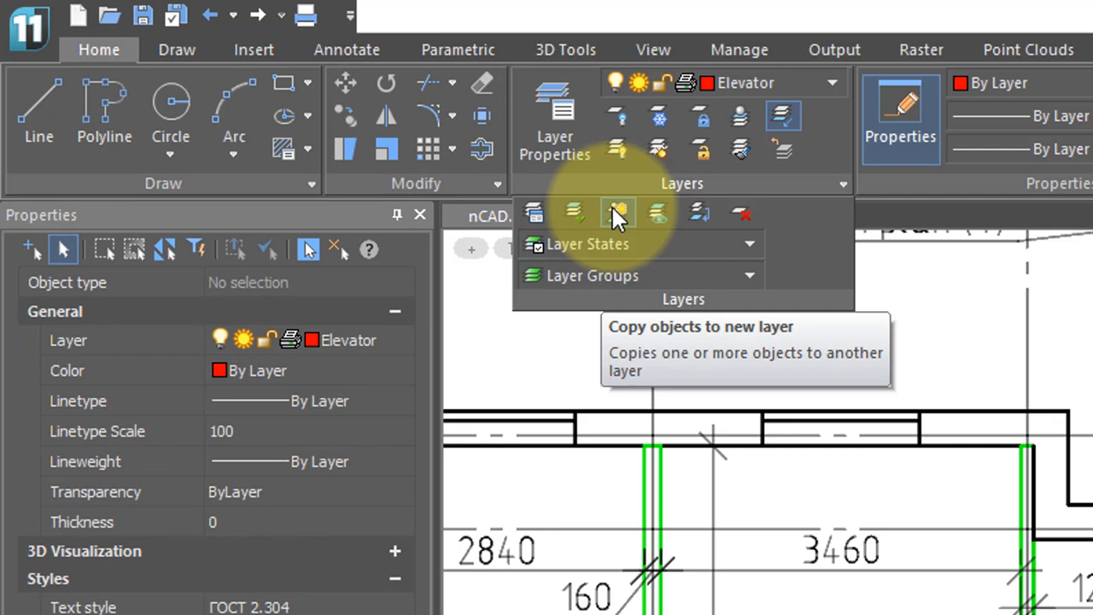
pyautogui.moveTo(618, 214)
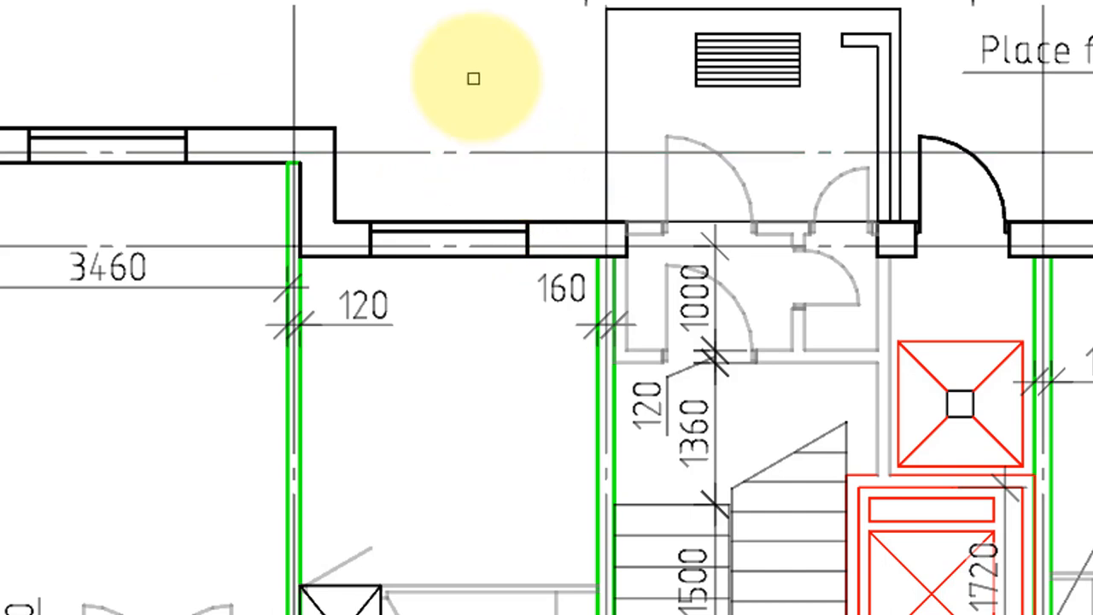
pyautogui.moveTo(714, 3)
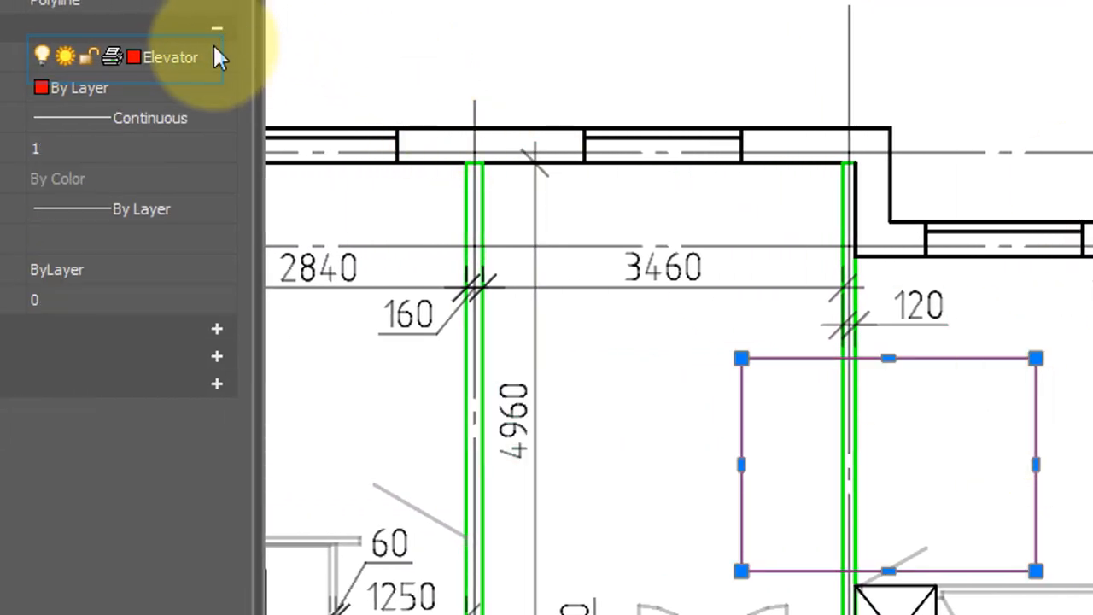
pyautogui.moveTo(468, 159)
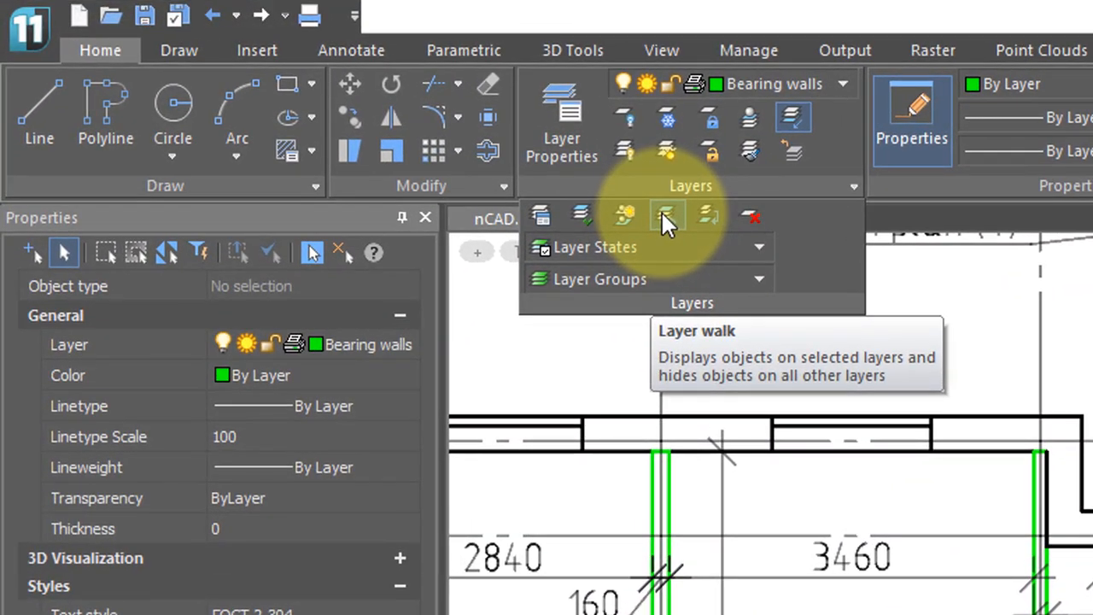
pyautogui.moveTo(666, 215)
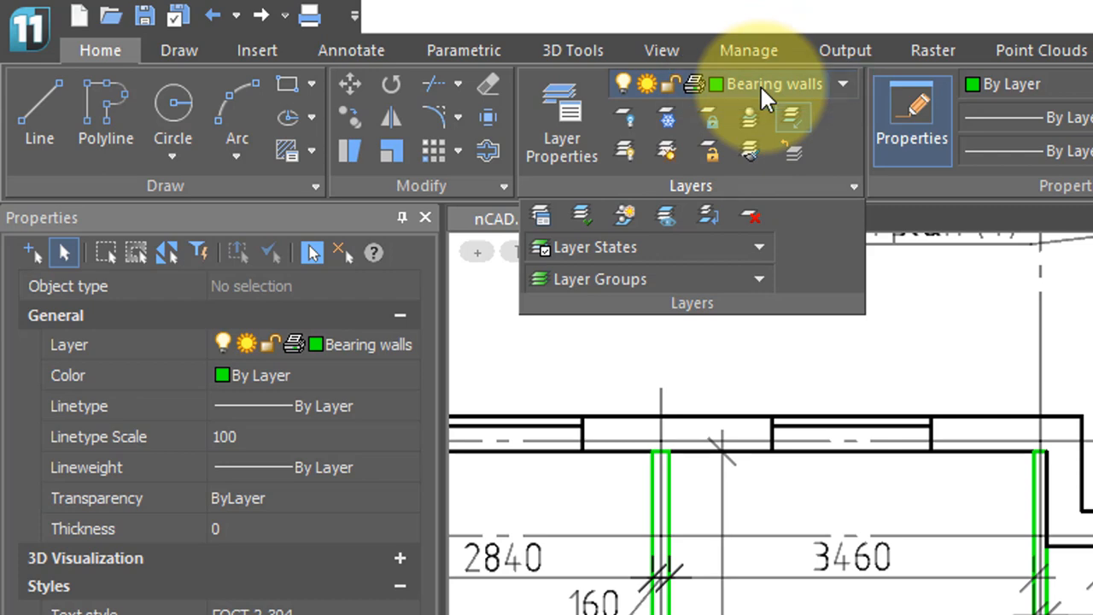
pyautogui.moveTo(668, 215)
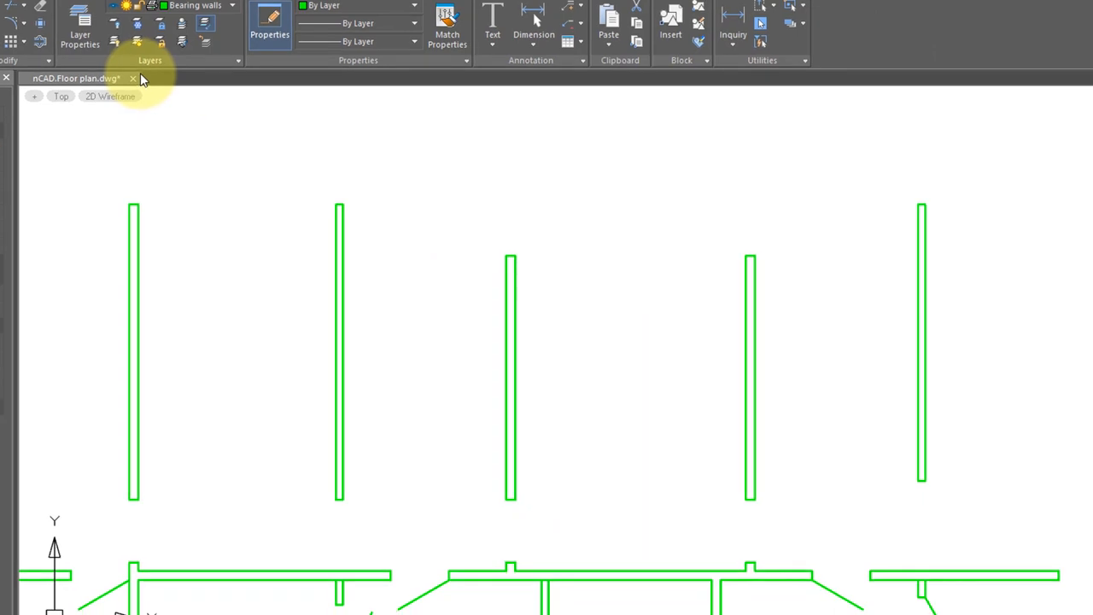
pyautogui.scroll(-3)
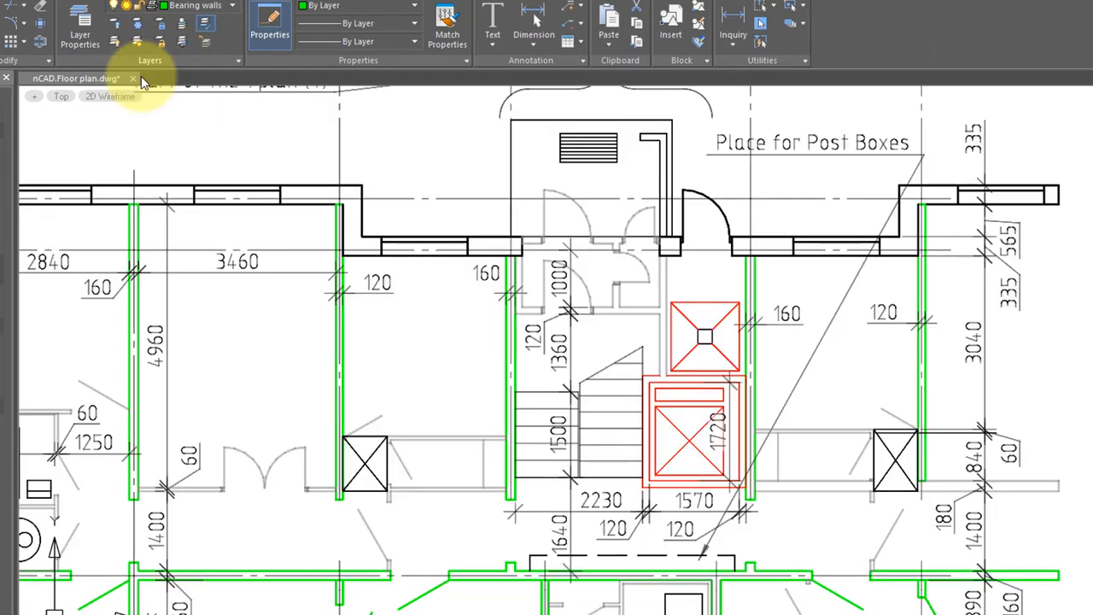
pyautogui.moveTo(321, 205)
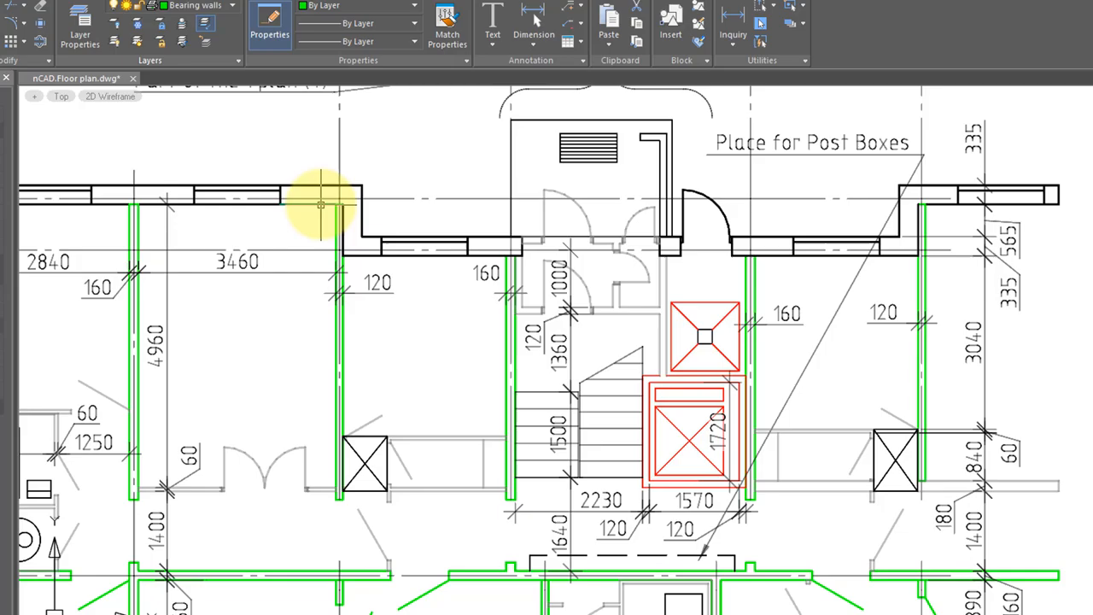
pyautogui.moveTo(700, 212)
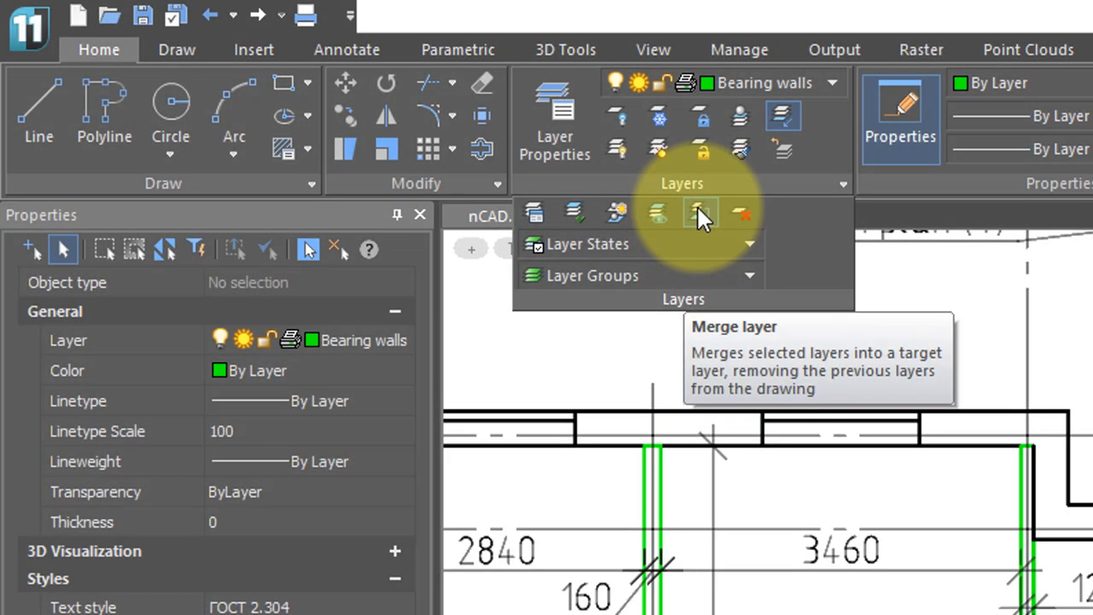
pyautogui.moveTo(701, 213)
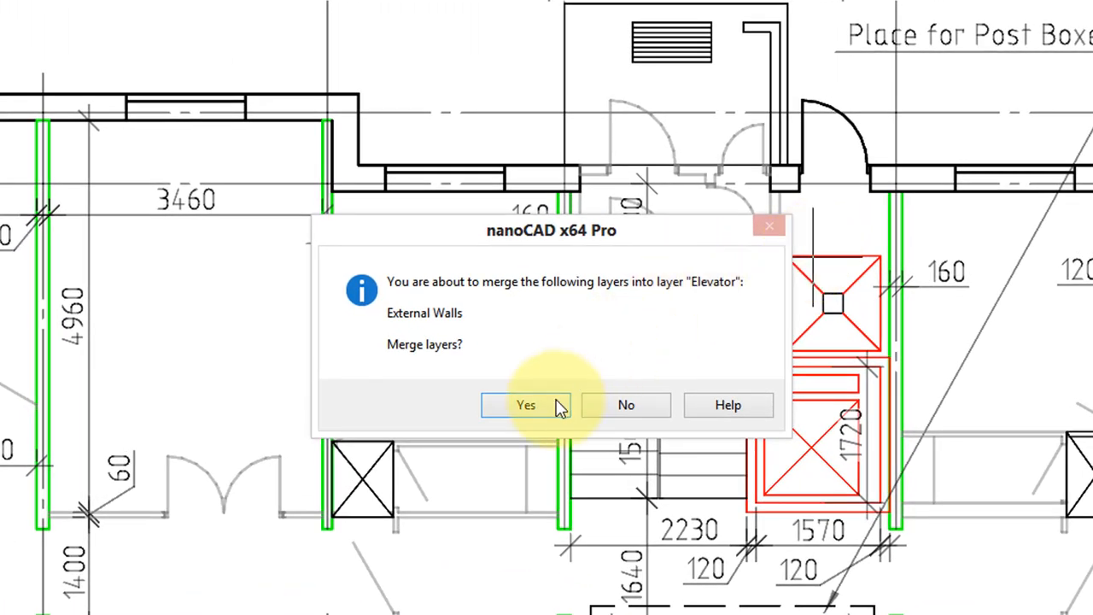
pyautogui.click(526, 404)
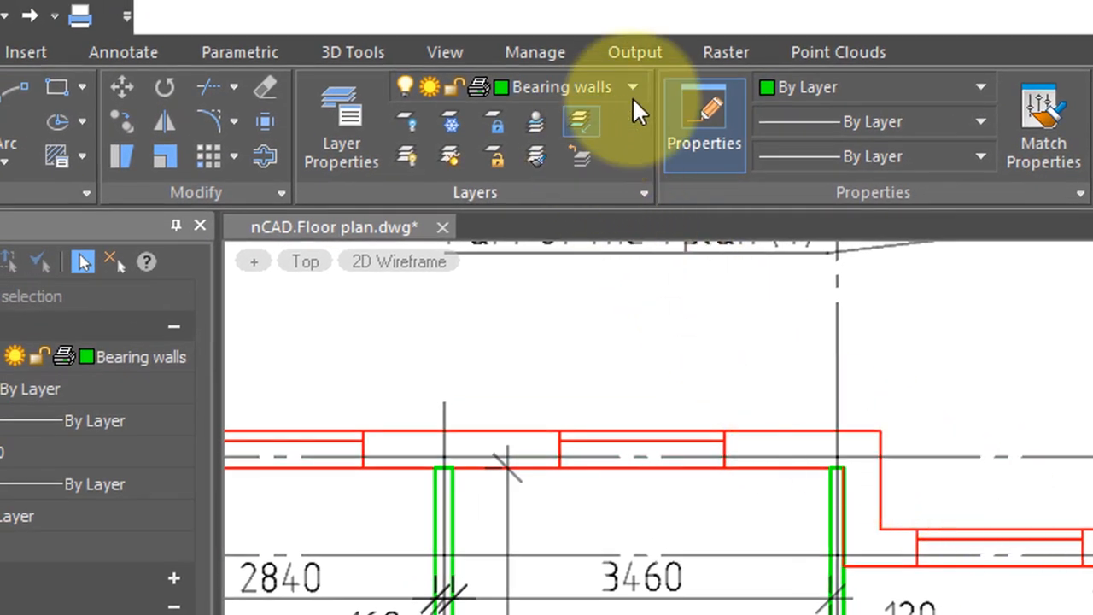
pyautogui.click(632, 86)
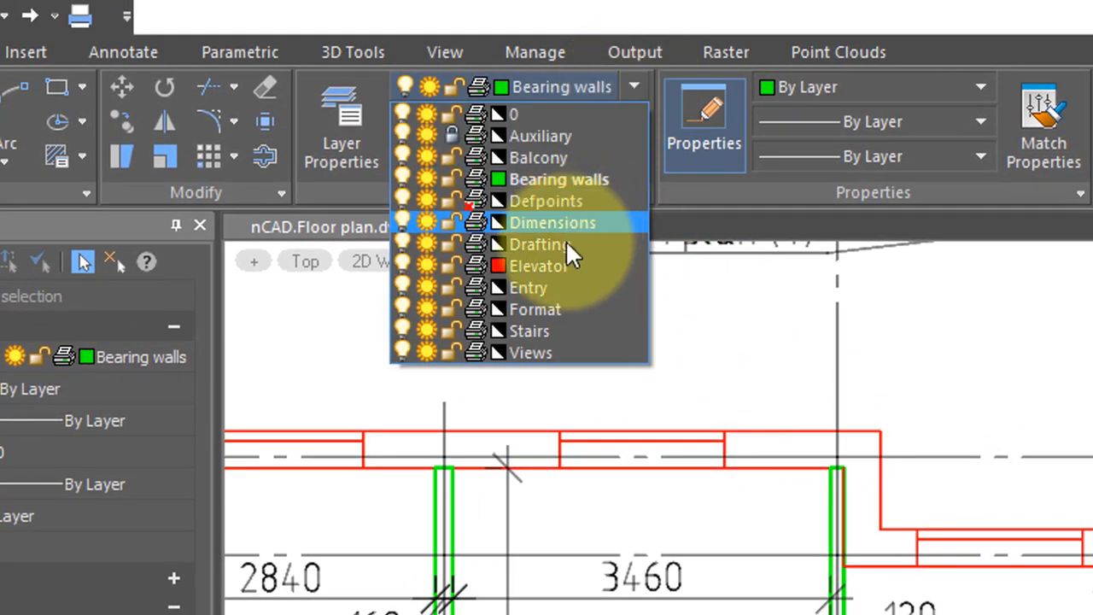
pyautogui.moveTo(567, 266)
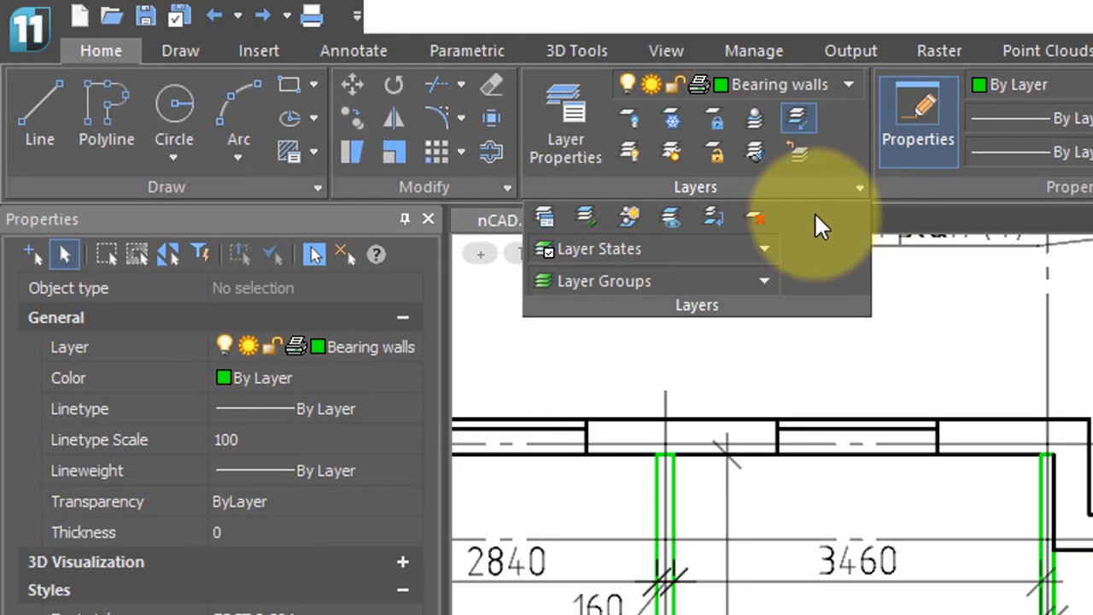
pyautogui.moveTo(758, 219)
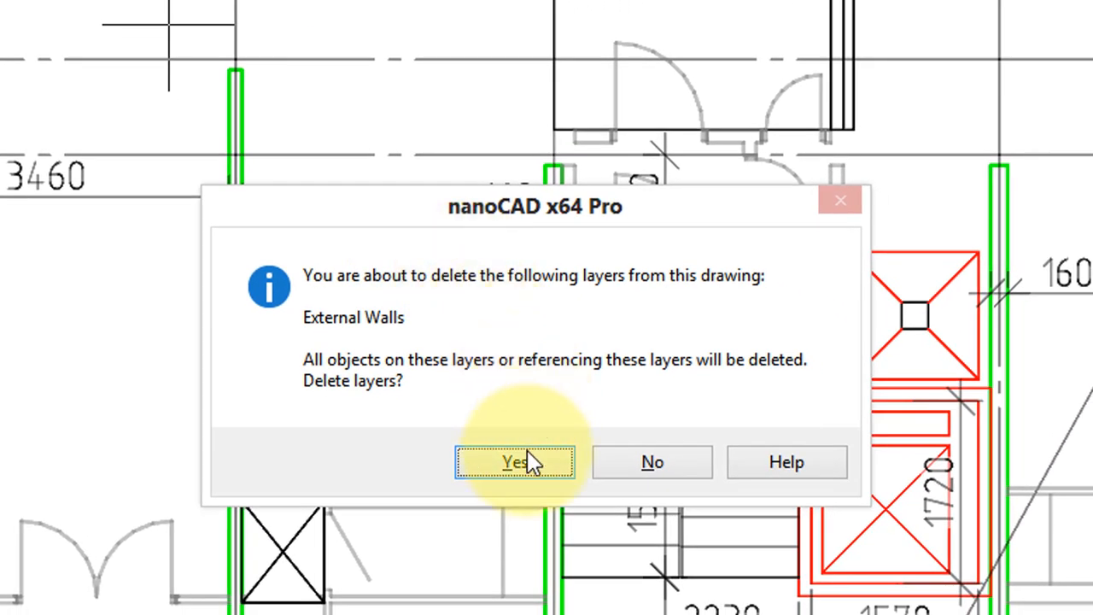
# Confirm deleting the External Walls layer together with its objects.
pyautogui.click(514, 461)
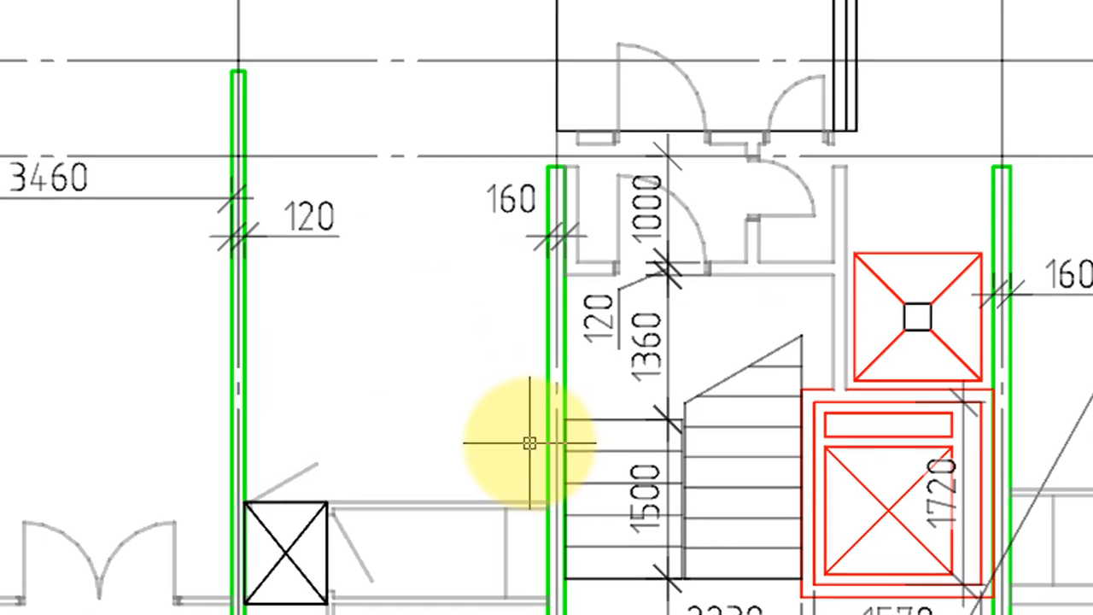